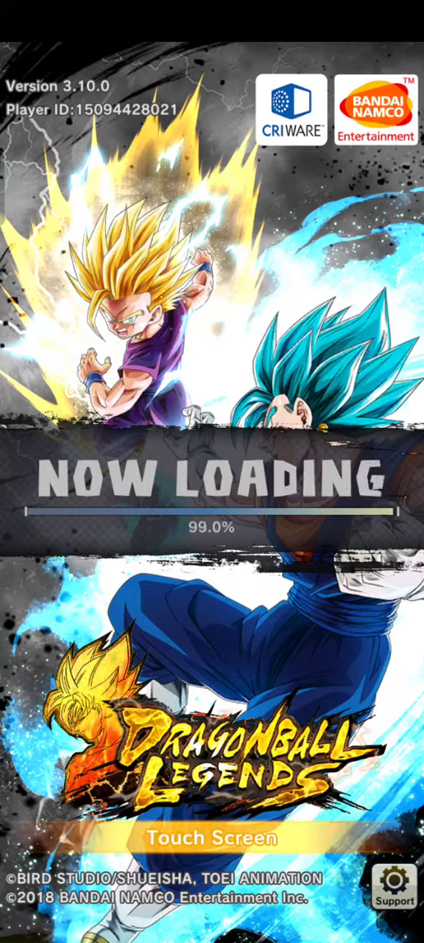
Start the game from the title screen and show the Ticket summon banners with Master's Pack 2.
{"action": "left_click", "coordinate": [212, 838]}
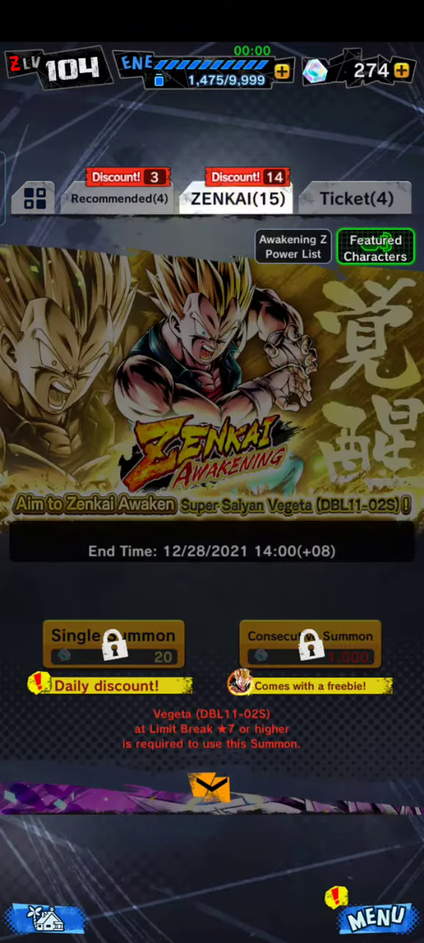
{"action": "left_click", "coordinate": [356, 199]}
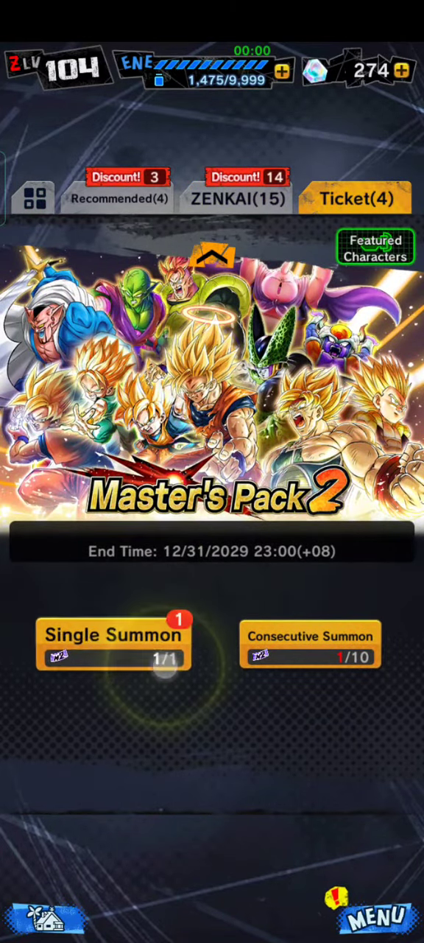
Spend one ticket on a Master's Pack 2 single summon and skip its animation.
{"action": "left_click", "coordinate": [115, 635]}
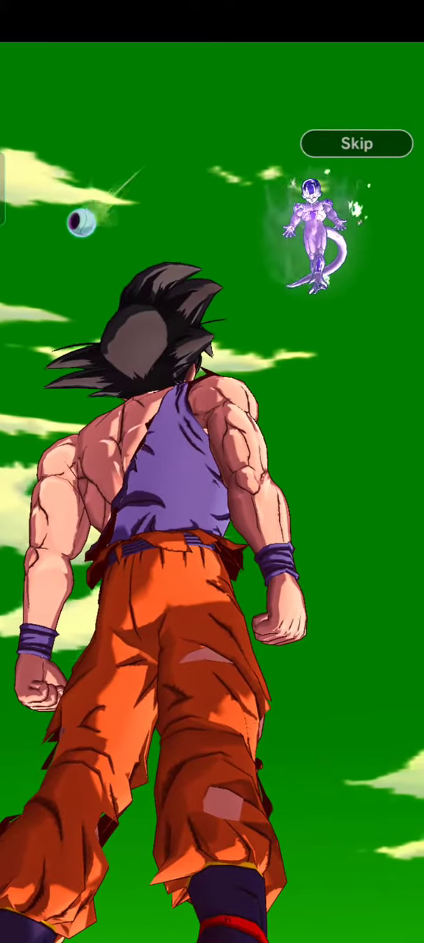
{"action": "left_click", "coordinate": [356, 144]}
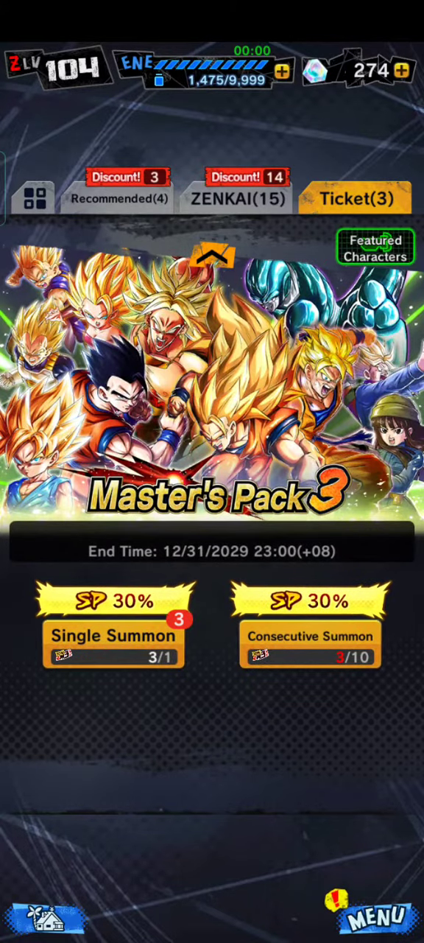
Spend one ticket on a Master's Pack 3 single summon, revealing Extreme Cooler.
{"action": "left_click", "coordinate": [376, 919]}
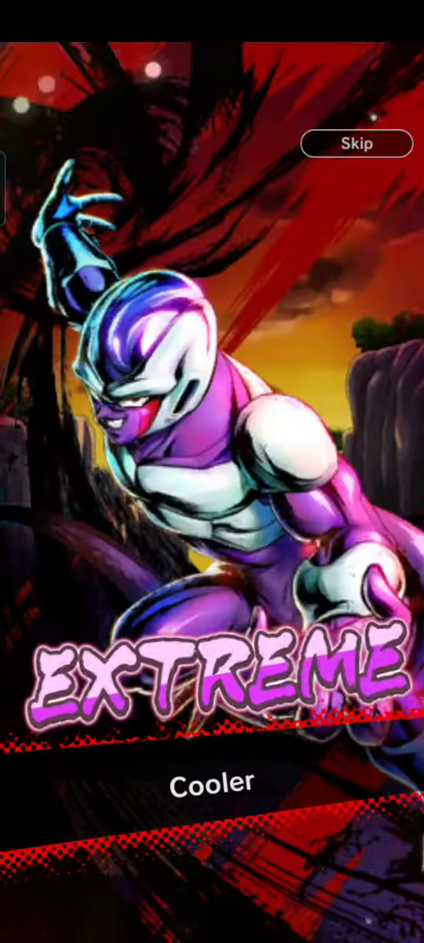
Continue past the Extreme Cooler reveal and show the Recommended banners with Perfect Being.
{"action": "left_click", "coordinate": [357, 143]}
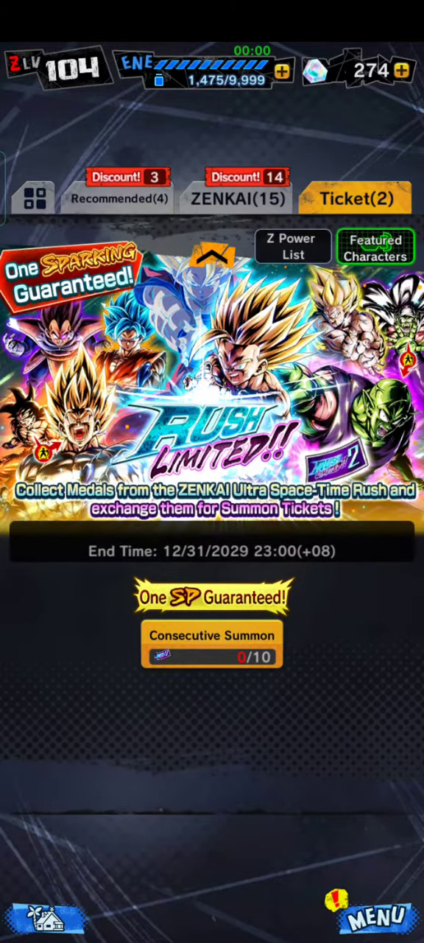
{"action": "left_click", "coordinate": [117, 199]}
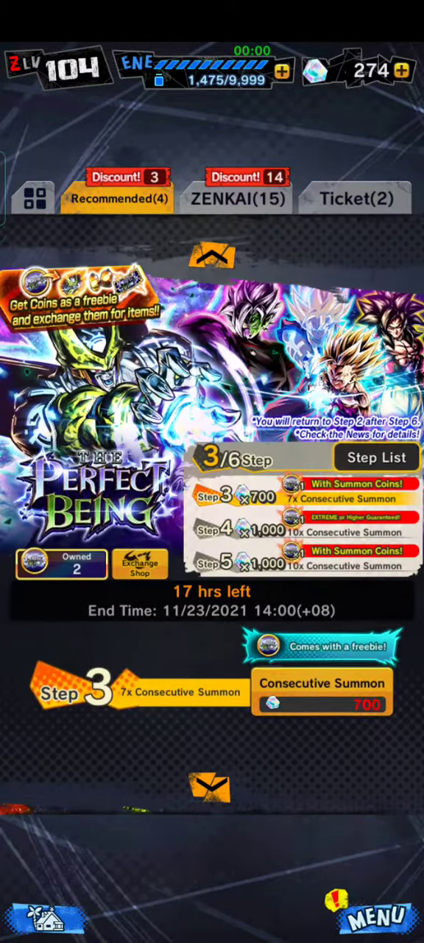